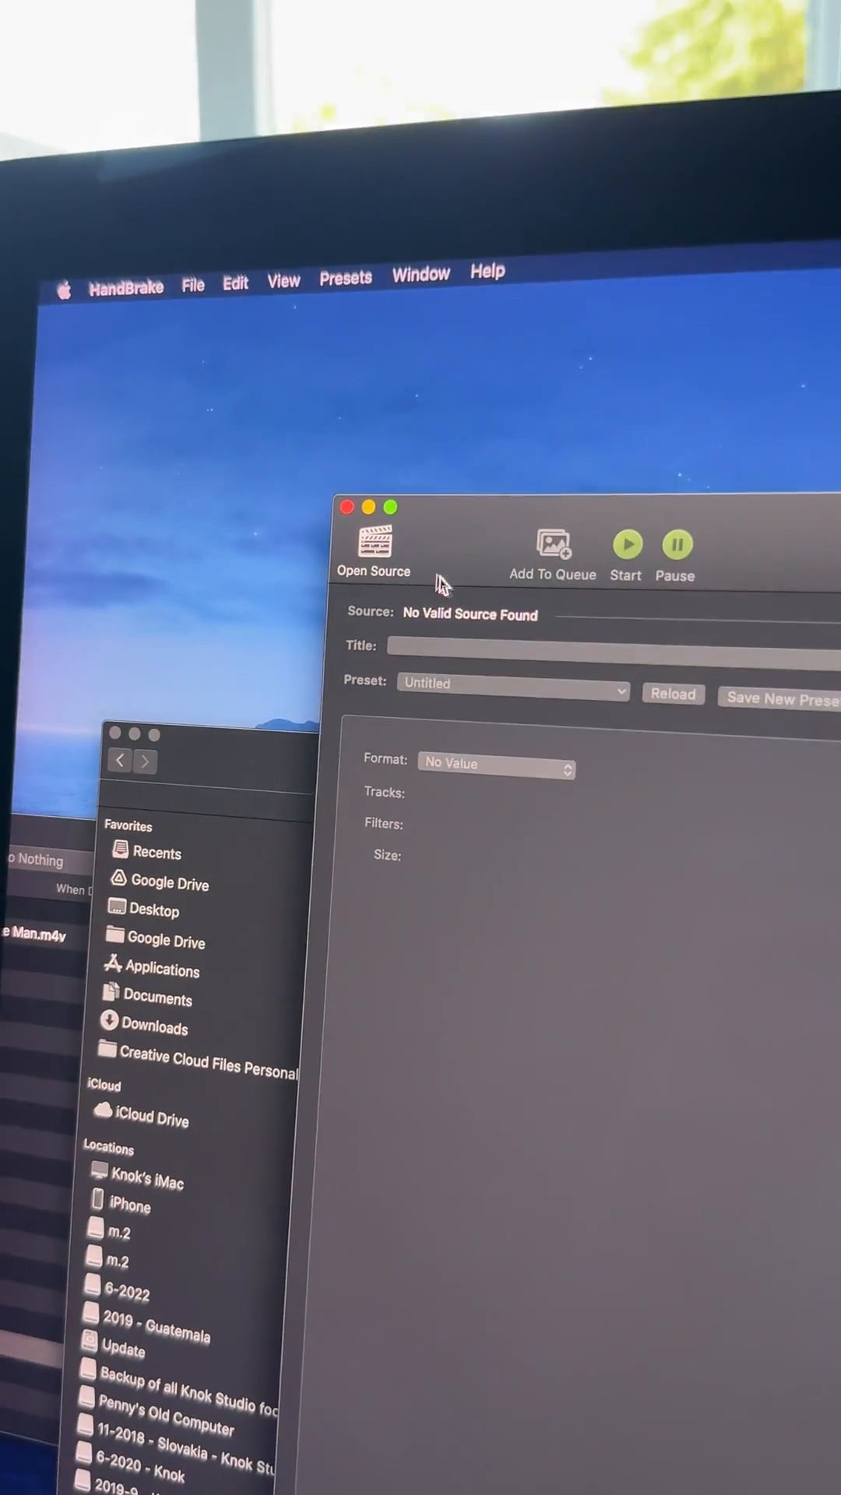
- Bring up the Open Source file chooser and browse the sidebar down to Locations
{"action": "left_click", "coordinate": [372, 548]}
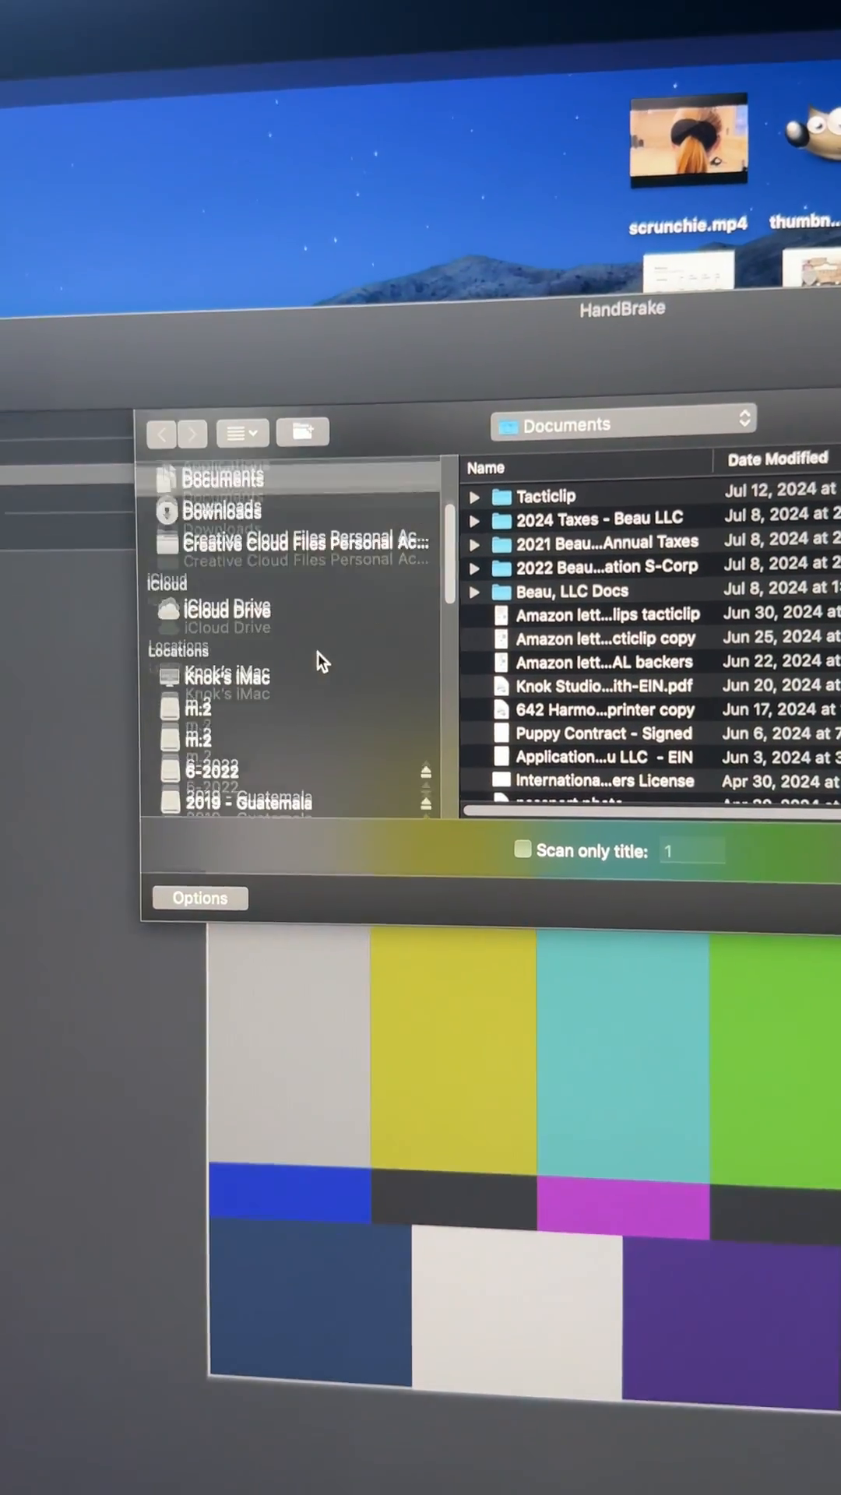
{"action": "scroll", "scroll_direction": "down", "scroll_amount": 3}
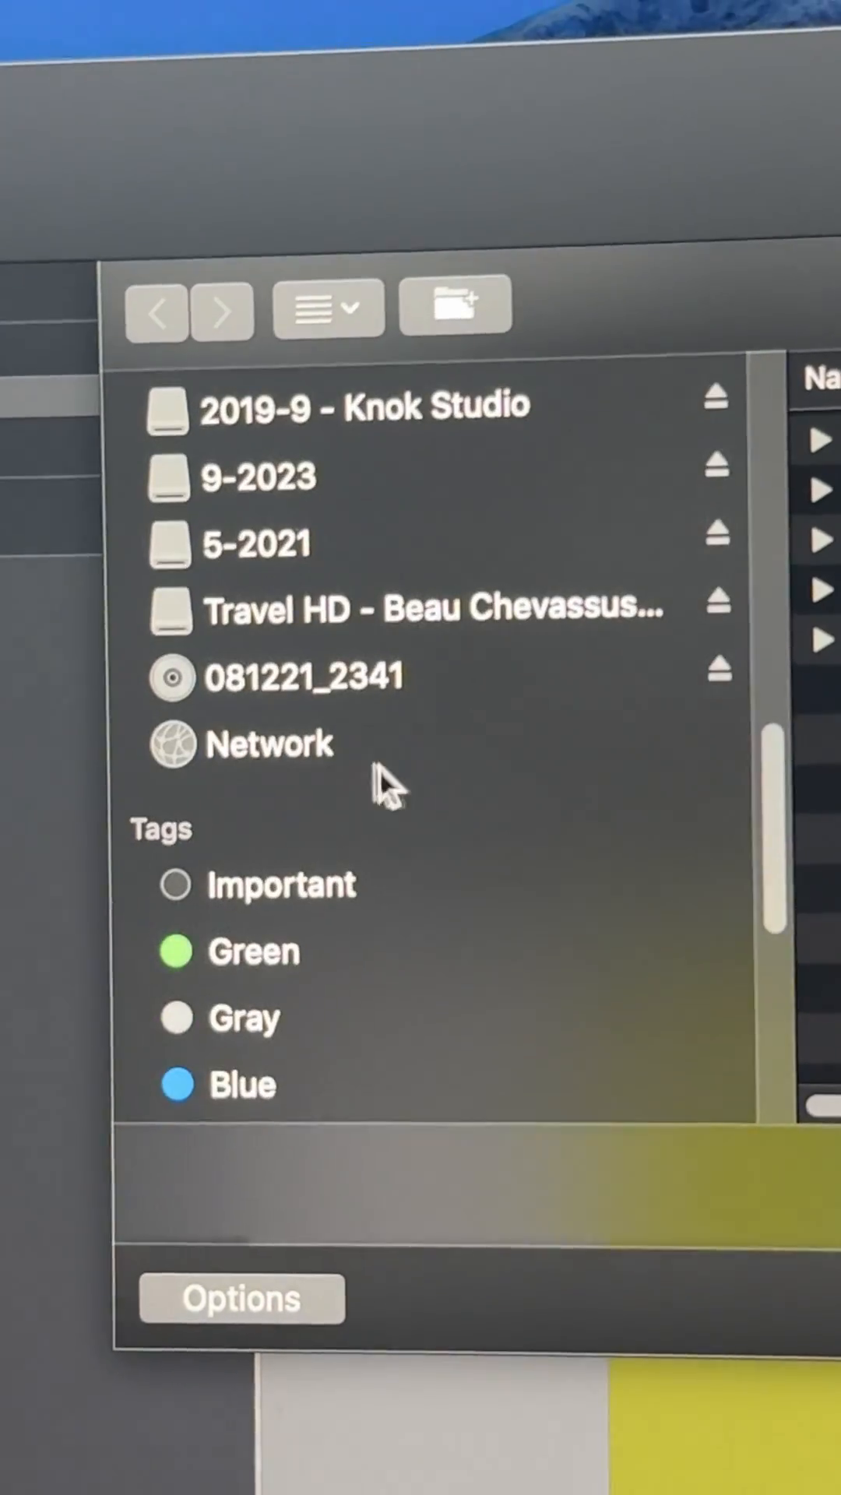
- On disc 081221_2341, expand 'puppy mix raw footage' and pick 20080910125748.m2t (1.94 GB)
{"action": "left_click", "coordinate": [306, 677]}
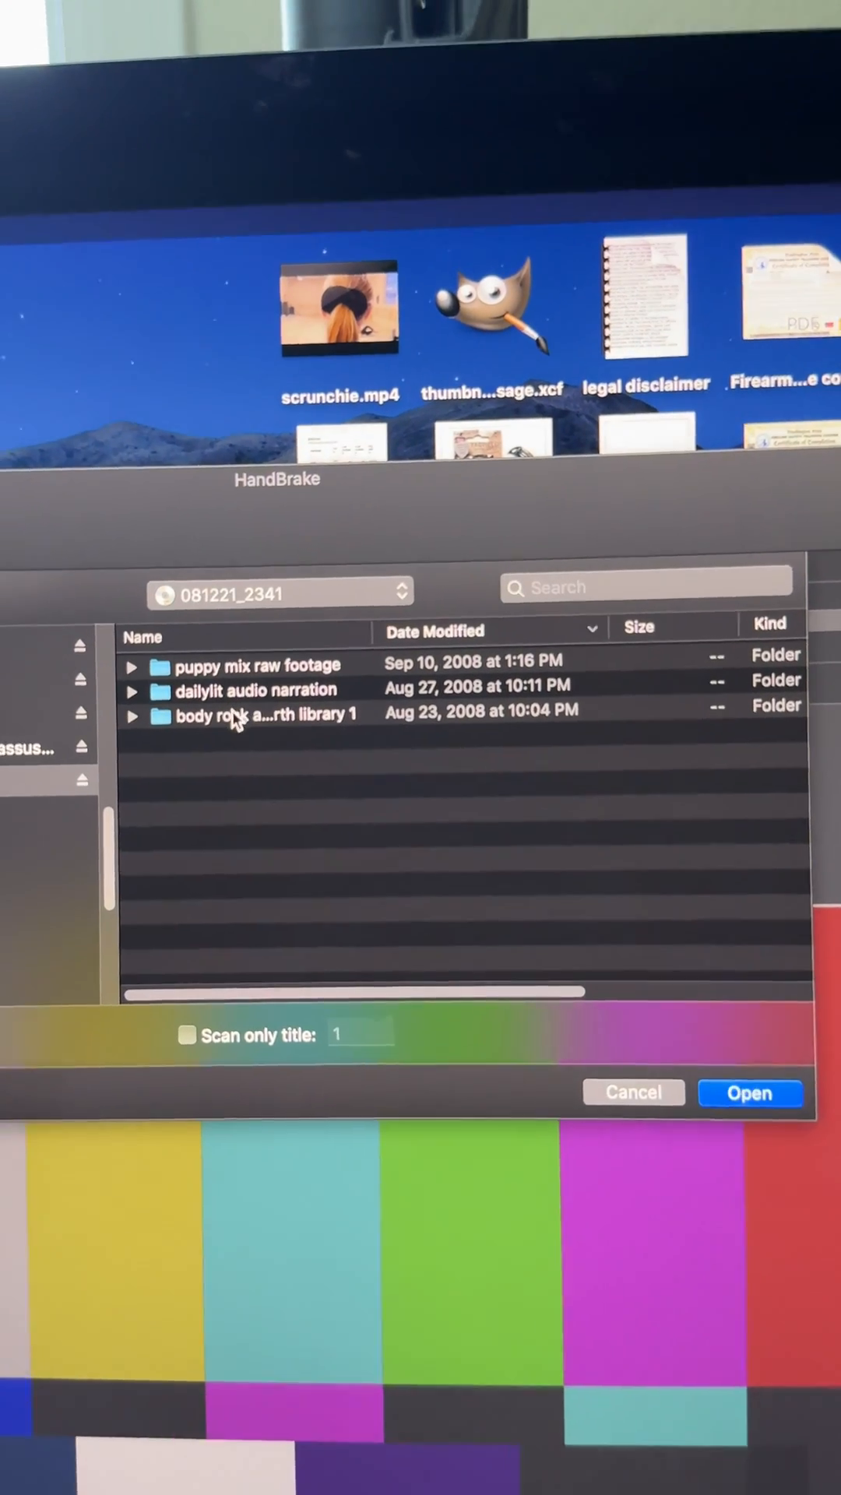
{"action": "left_click", "coordinate": [131, 665]}
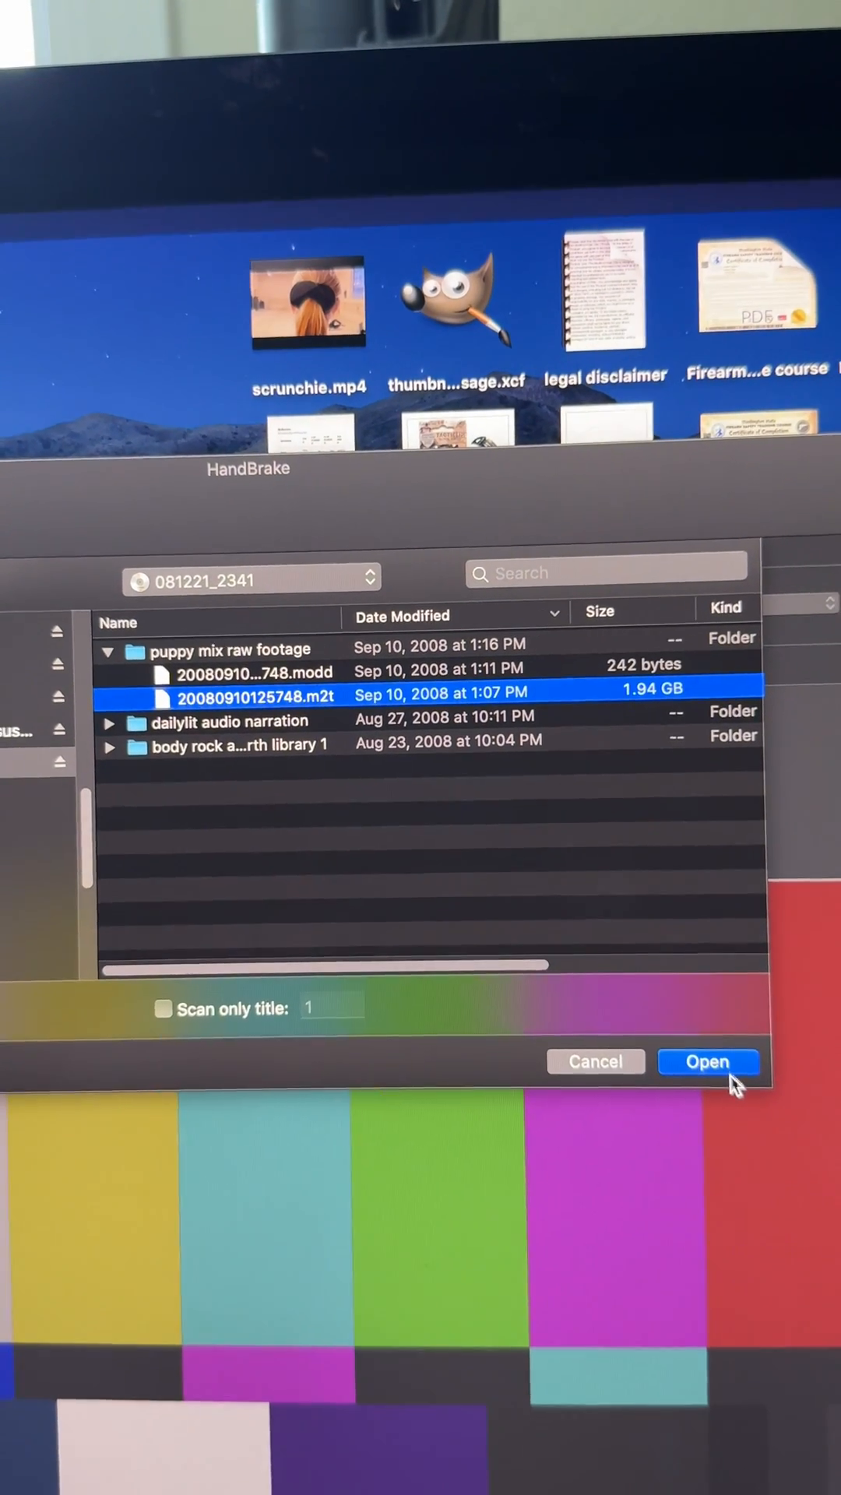
- Load the .m2t clip as the source and start encoding it
{"action": "left_click", "coordinate": [707, 1060]}
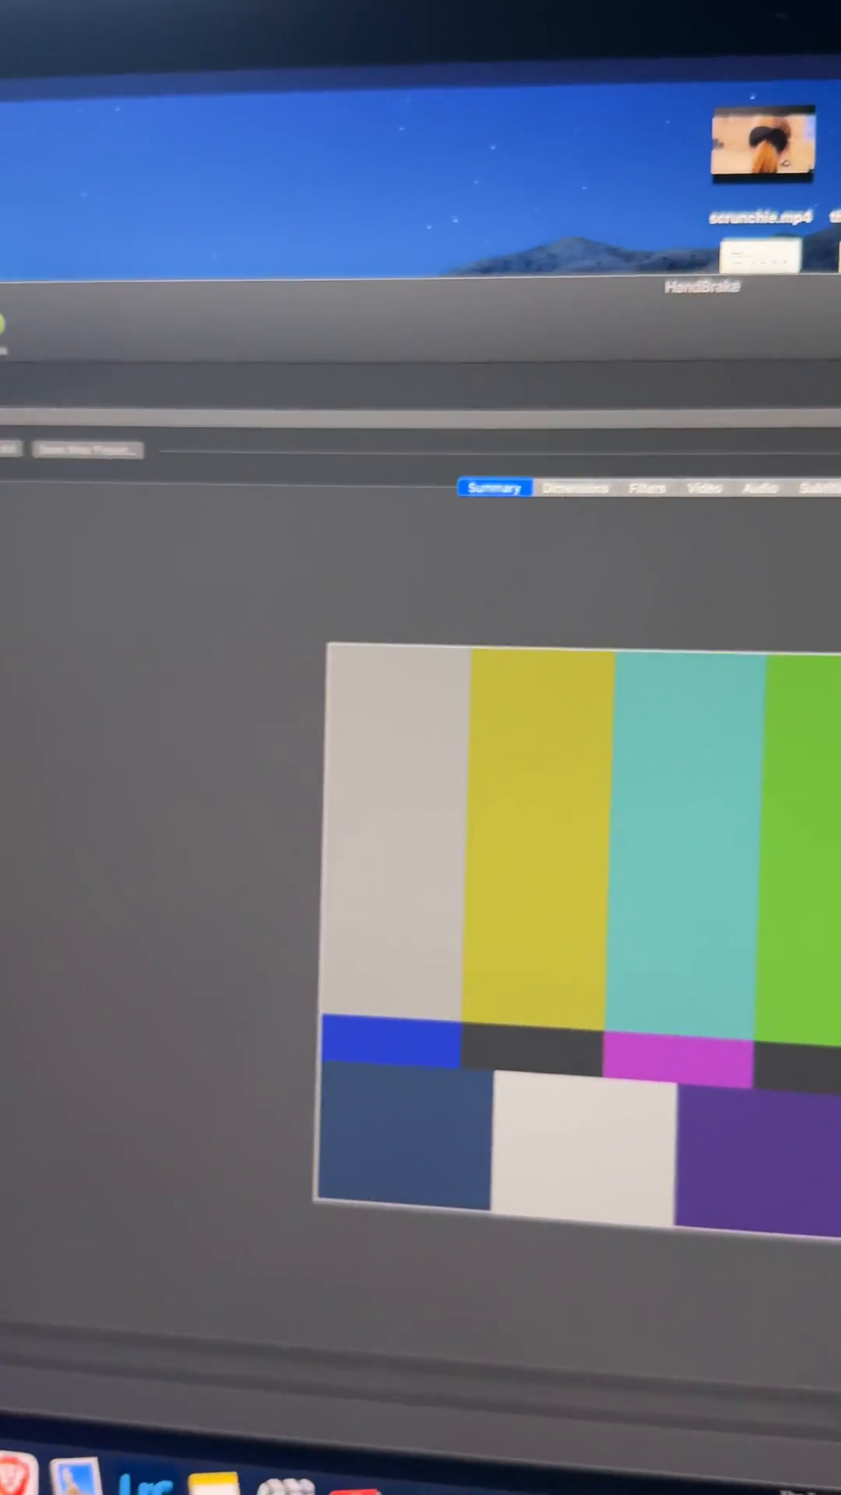
{"action": "left_click", "coordinate": [383, 444]}
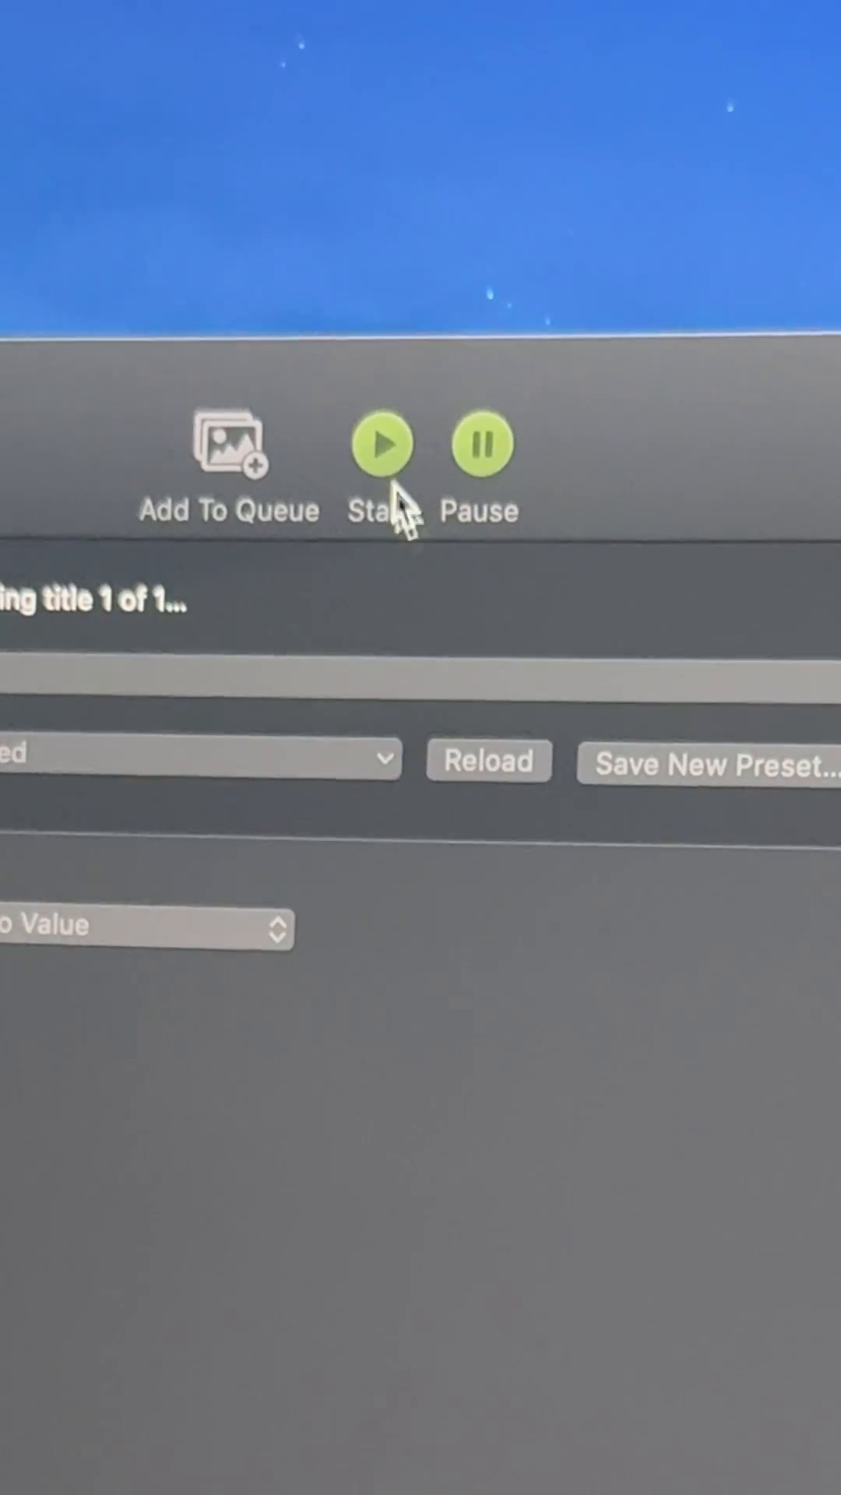
{"action": "left_click", "coordinate": [382, 444]}
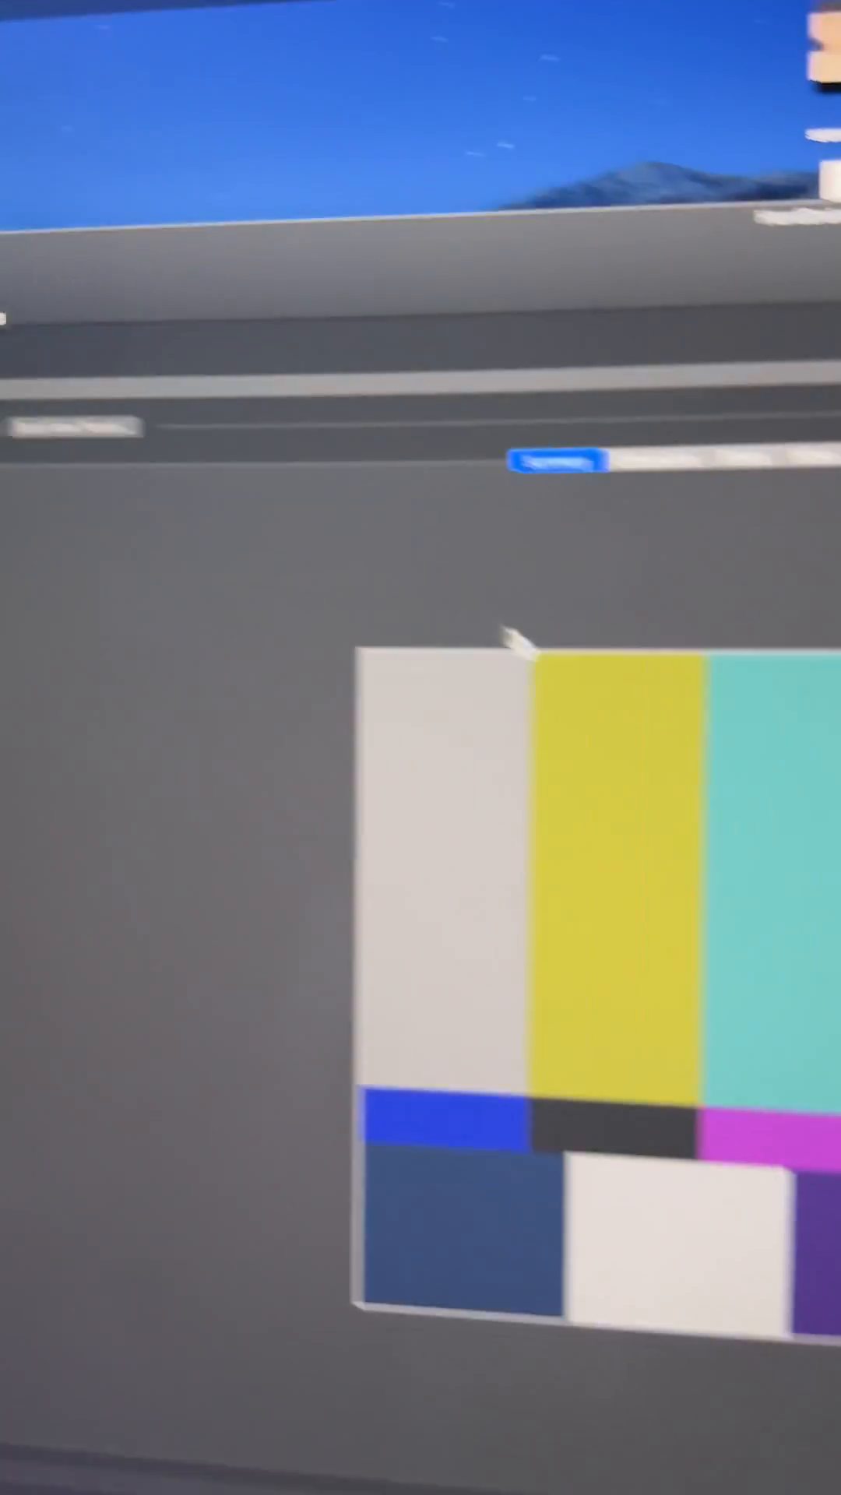